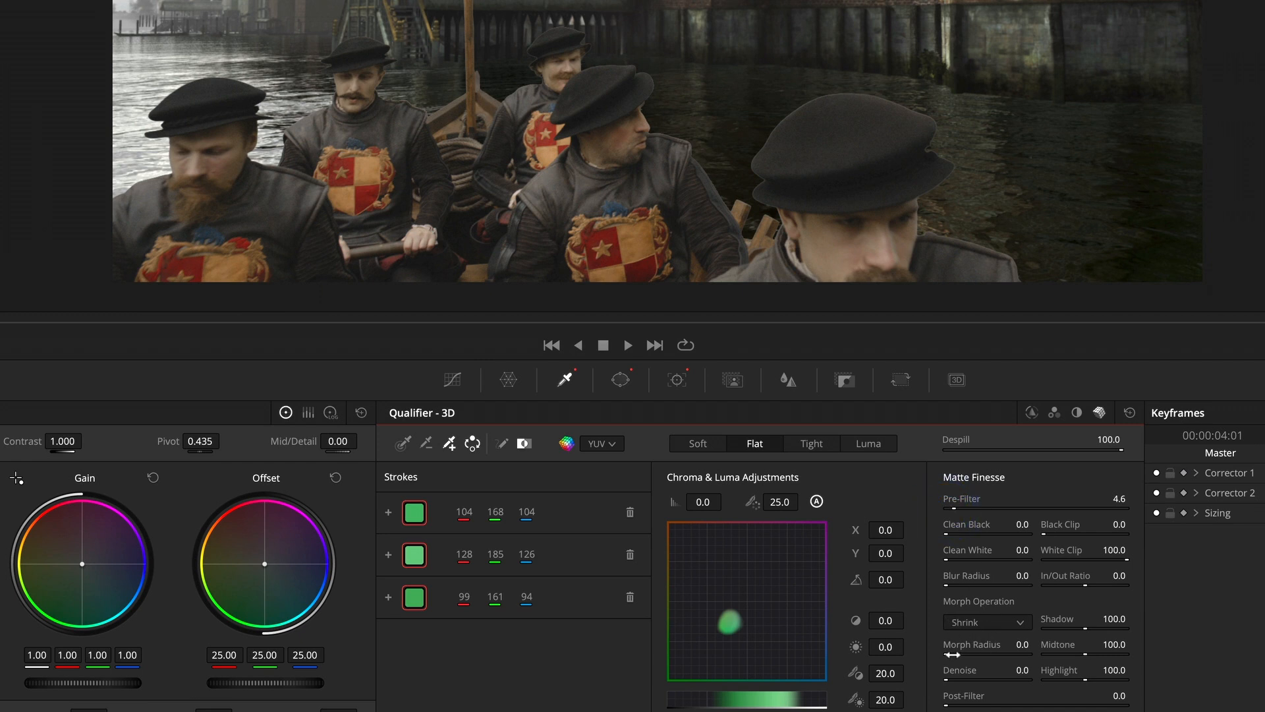
# Drag the Matte Finesse sliders to set Blur Radius 5.5 and Shrink Morph Radius 5.1.
pyautogui.moveTo(952, 654); pyautogui.dragTo(1009, 653)
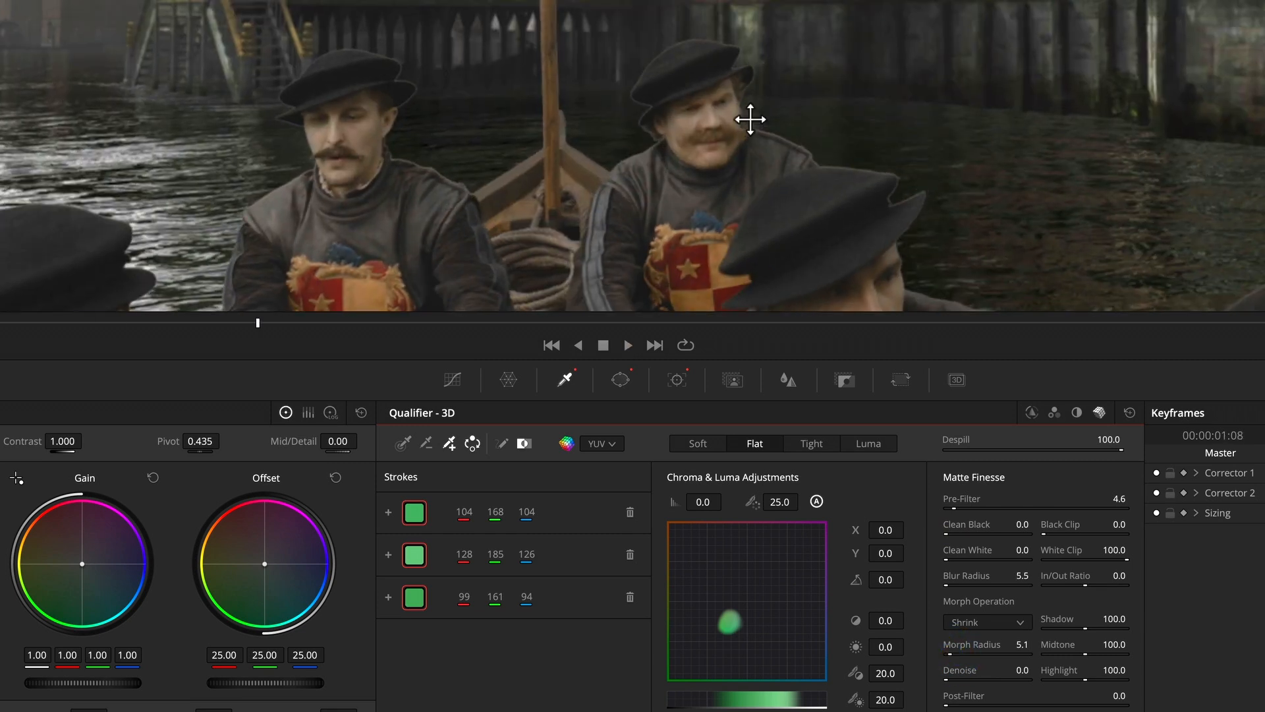
pyautogui.moveTo(791, 576)
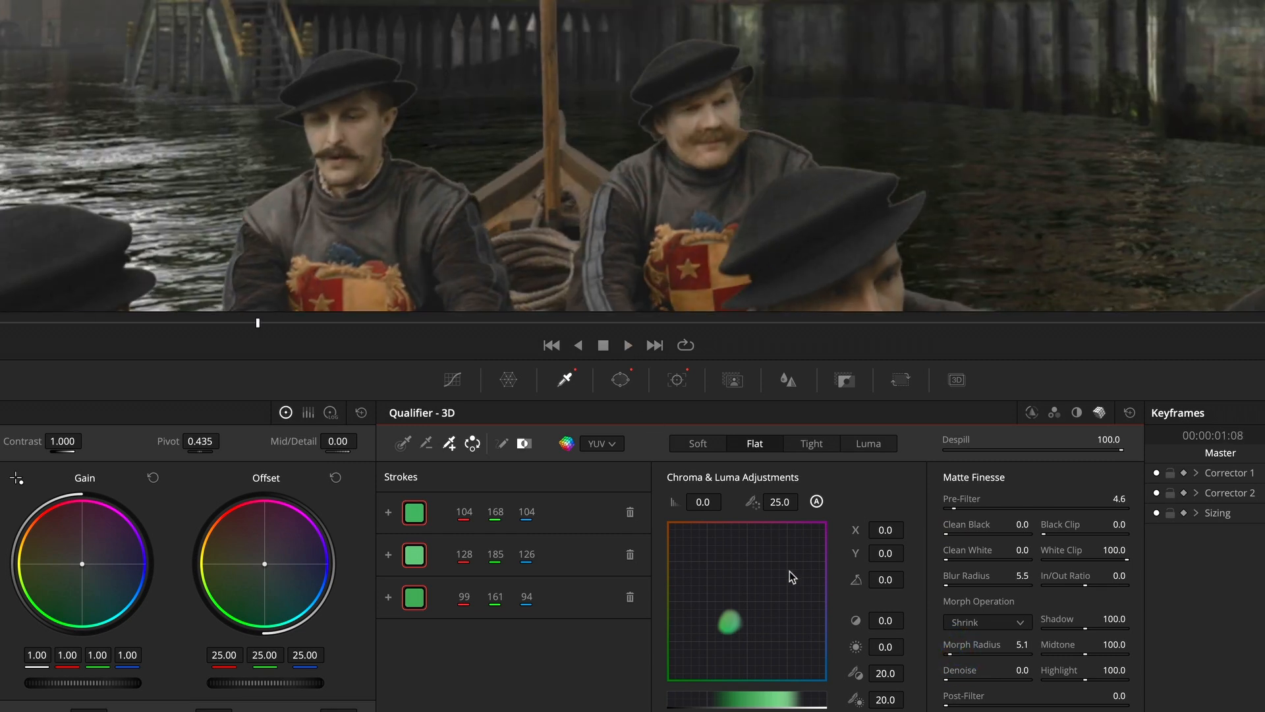